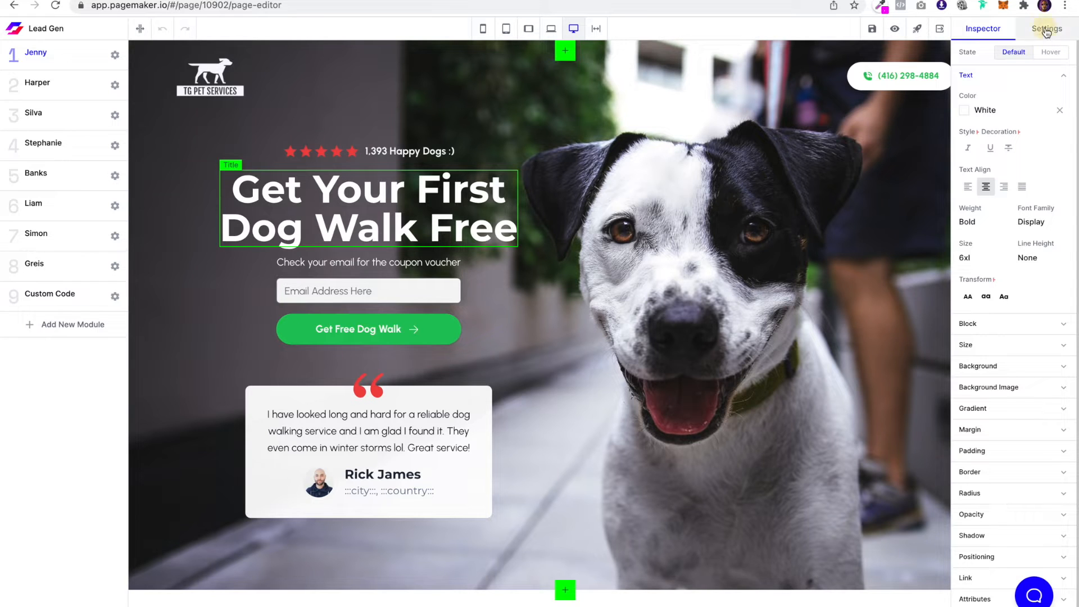
- Open the Global Fonts panel from the page Settings sidebar
{"action": "left_click", "coordinate": [1046, 28]}
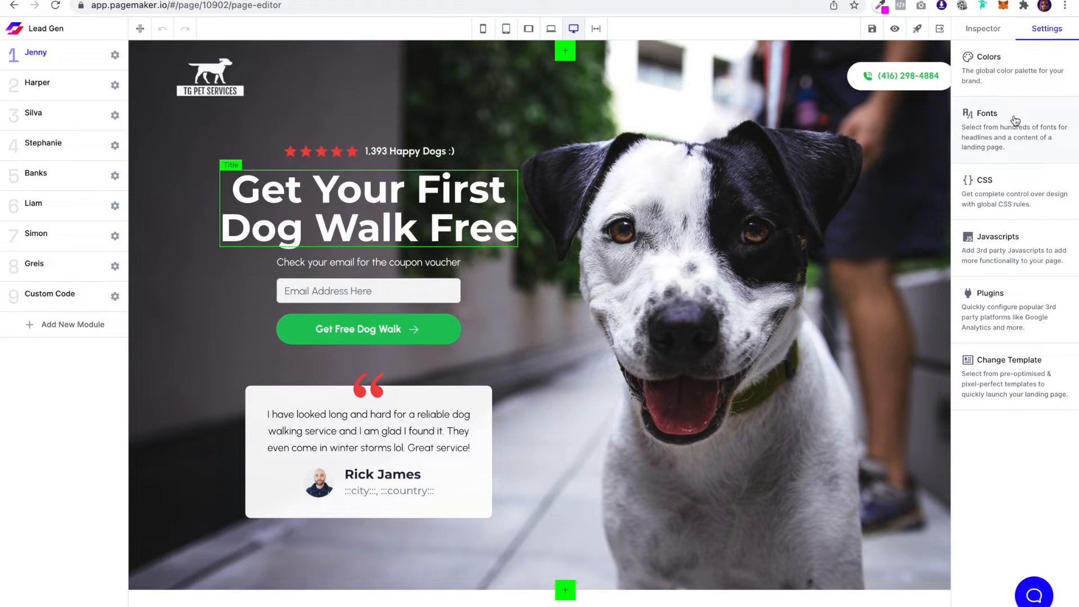
{"action": "left_click", "coordinate": [987, 114]}
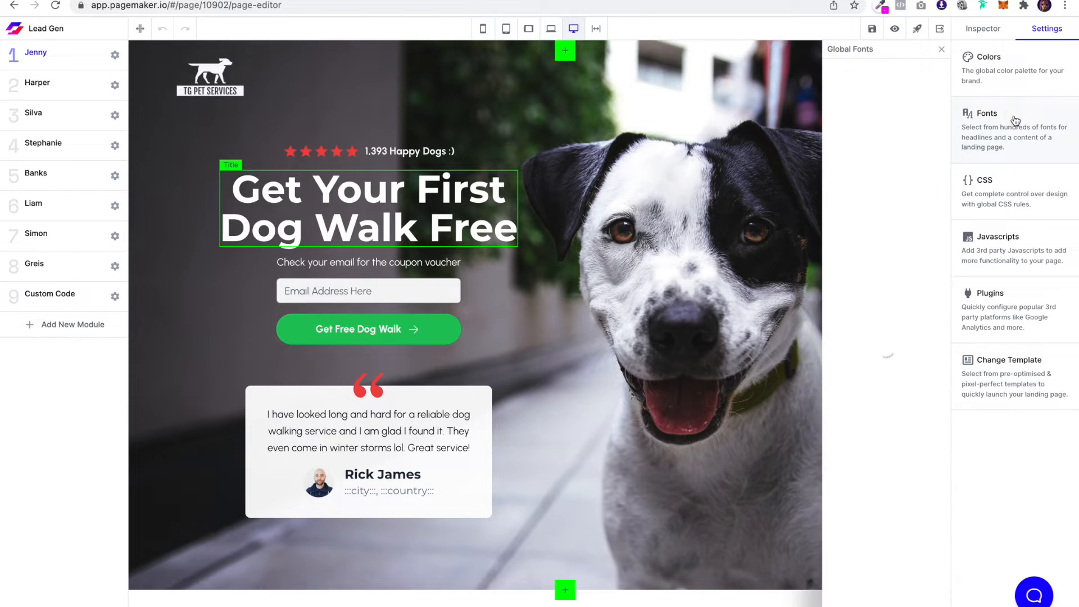
- Set the Display font family in Global Fonts to Poppins, replacing Montserrat
{"action": "left_click", "coordinate": [985, 113]}
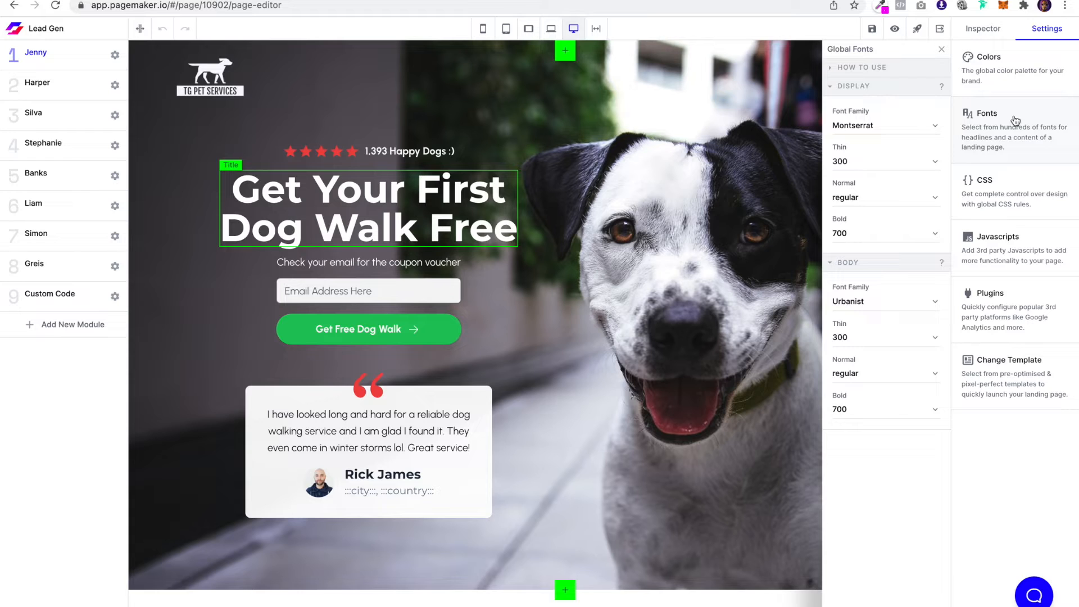
{"action": "mouse_move", "coordinate": [850, 120]}
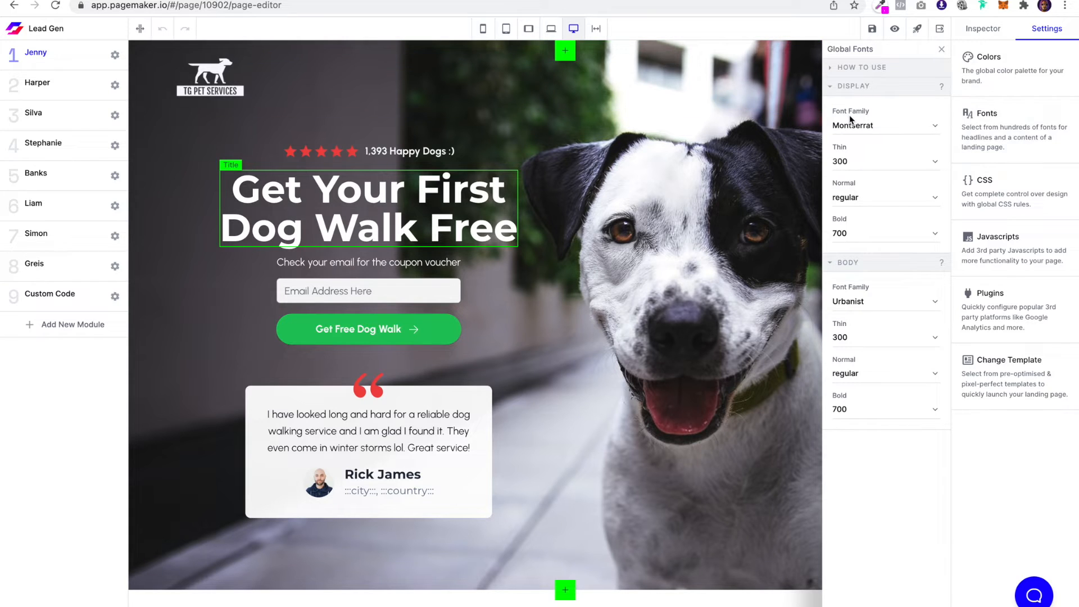
{"action": "left_click", "coordinate": [884, 126]}
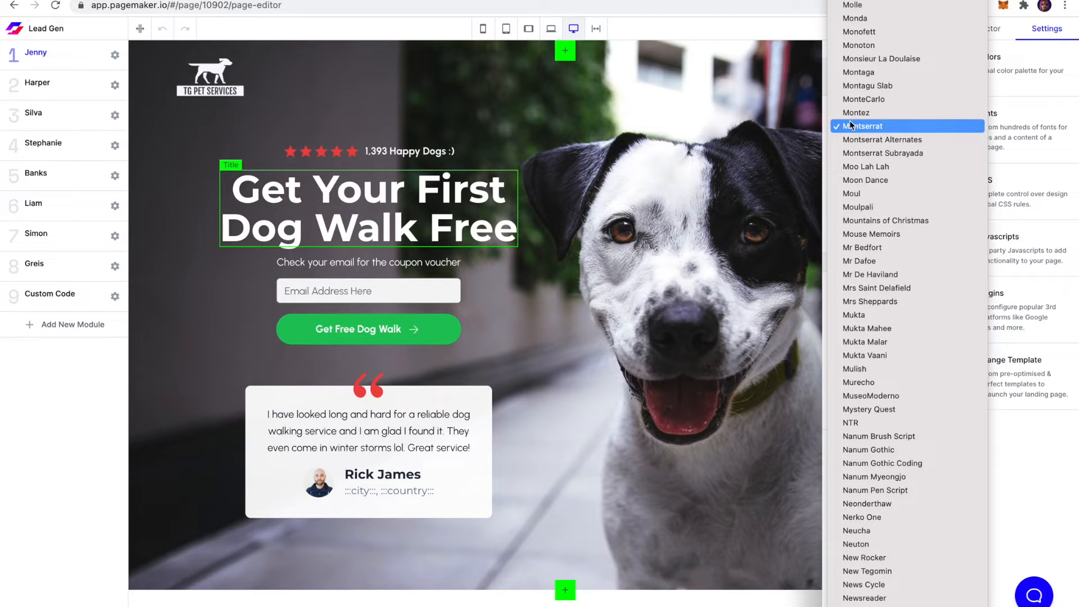
{"action": "scroll", "scroll_direction": "down", "scroll_amount": 3}
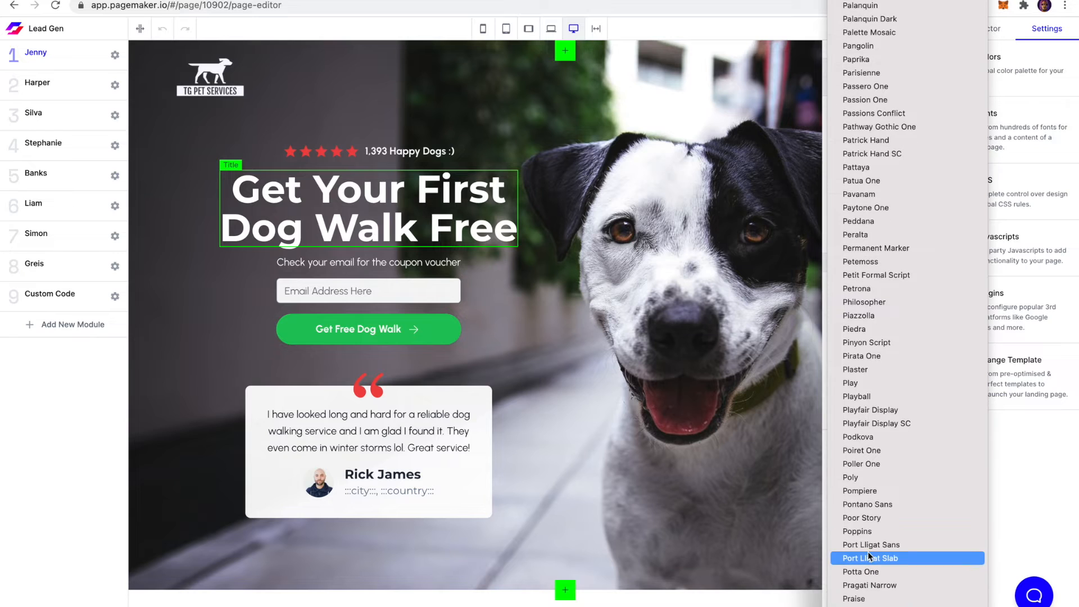
{"action": "left_click", "coordinate": [856, 531]}
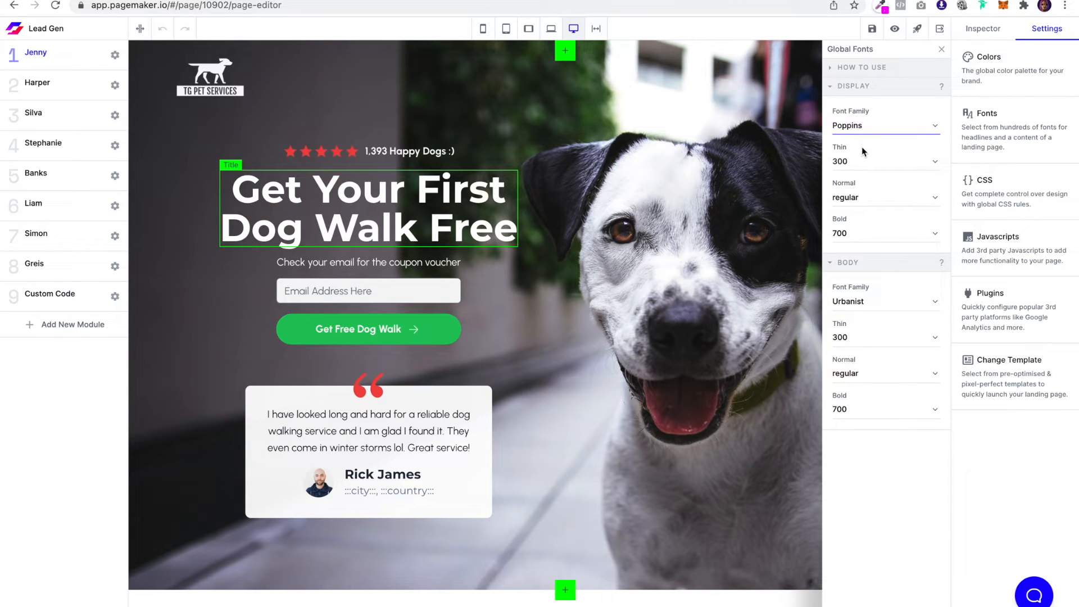
- Close the Global Fonts panel and reload the editor
{"action": "left_click", "coordinate": [883, 161]}
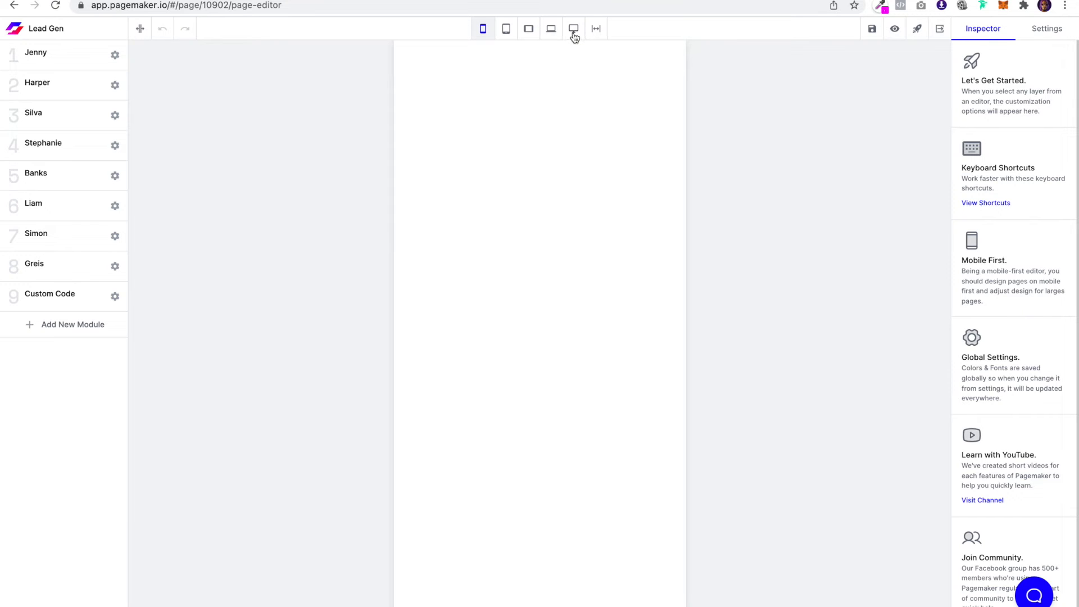
- Switch the canvas to desktop view to show the Poppins headline
{"action": "left_click", "coordinate": [573, 28]}
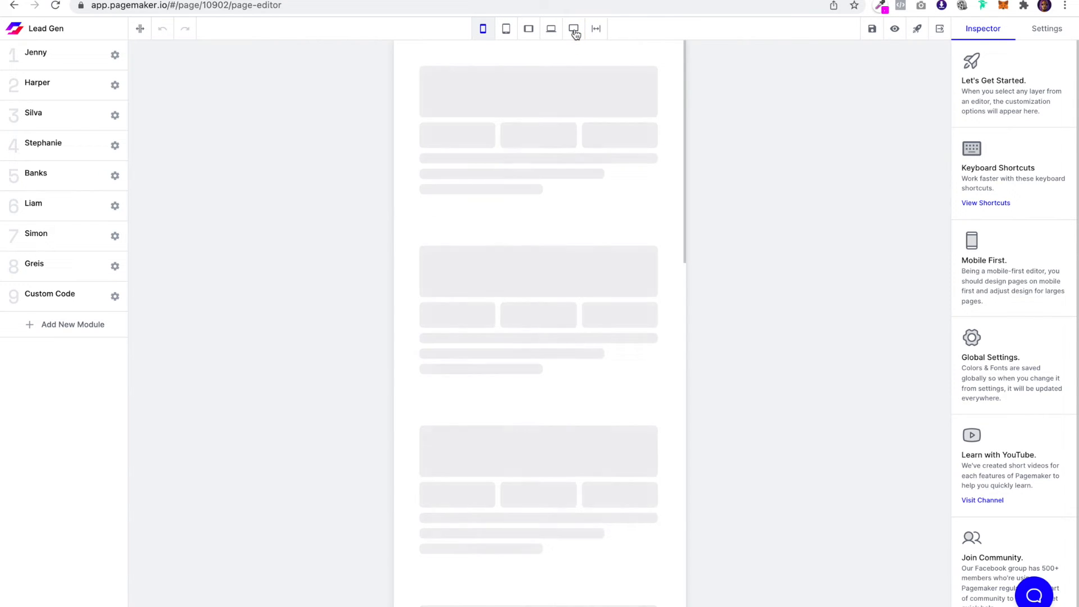
{"action": "left_click", "coordinate": [573, 28]}
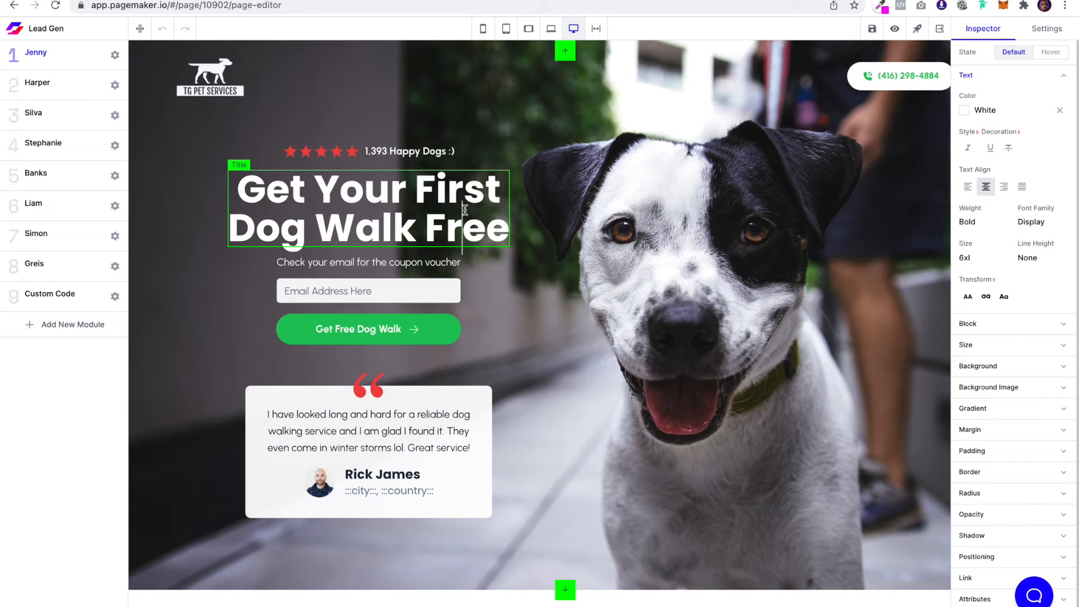
{"action": "mouse_move", "coordinate": [871, 71]}
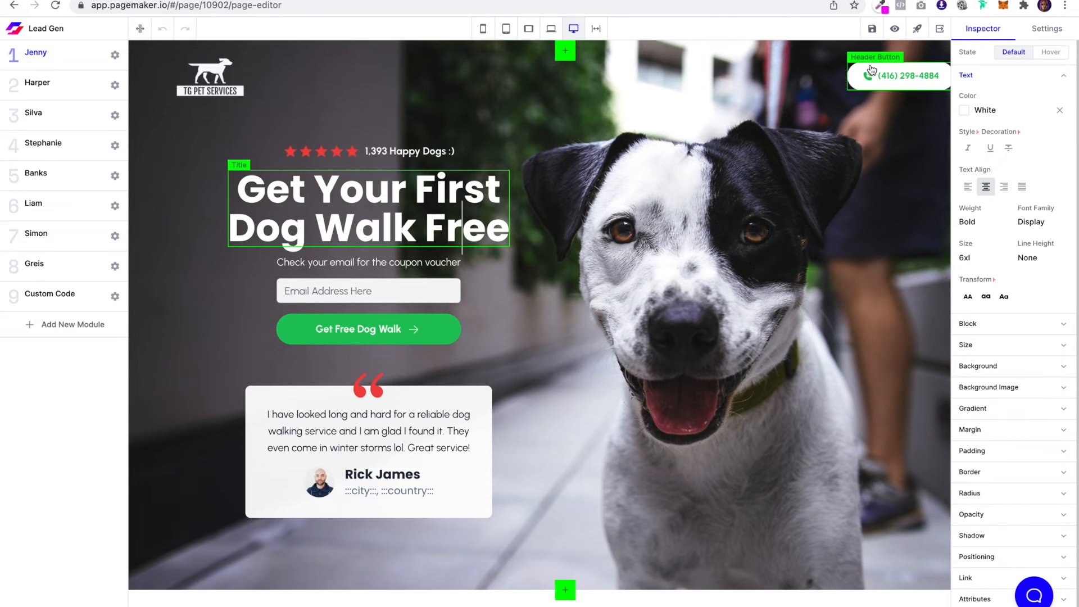
- Save the landing page and open its live draft preview
{"action": "left_click", "coordinate": [872, 29]}
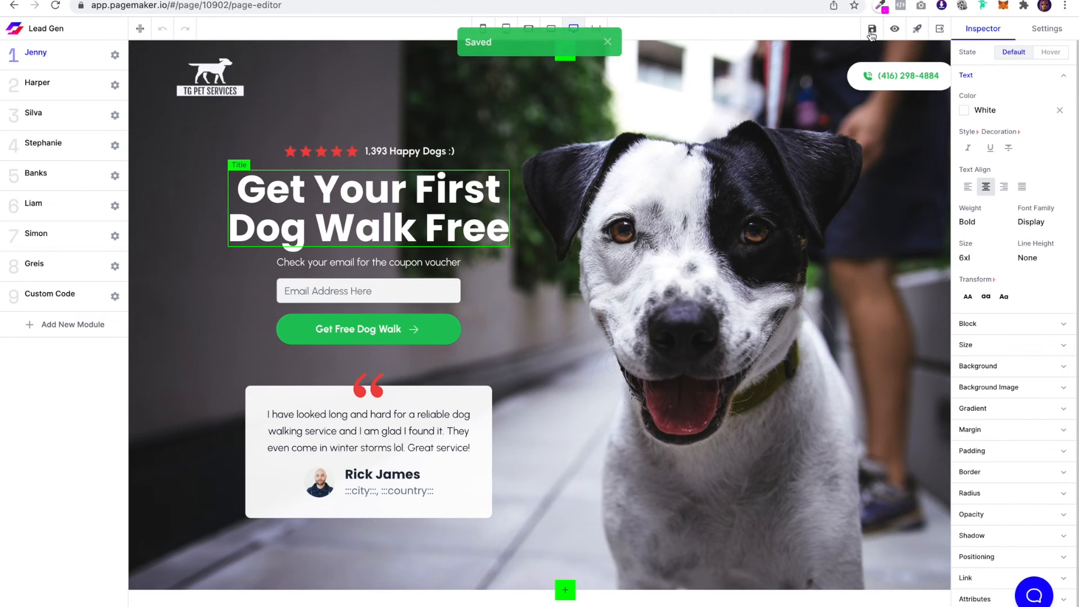
{"action": "left_click", "coordinate": [895, 29]}
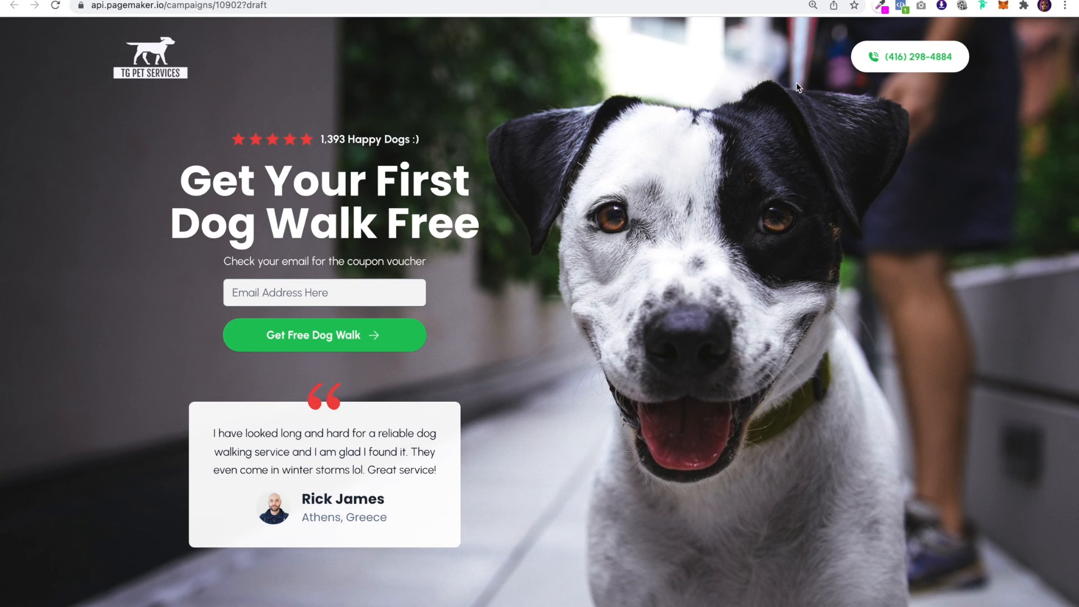